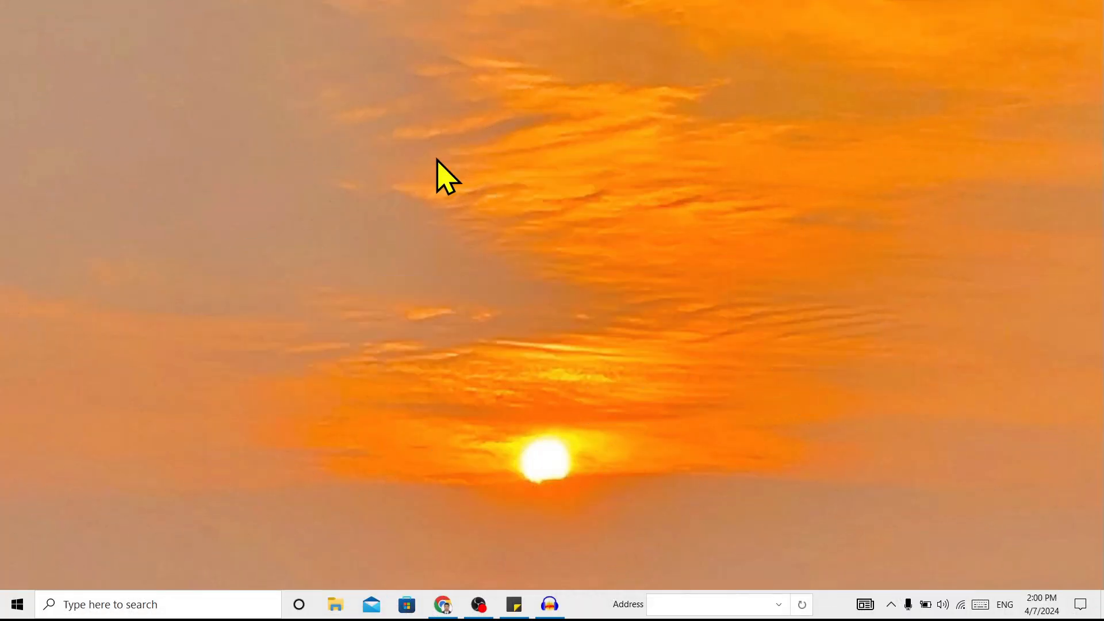
mouse_move(215, 415)
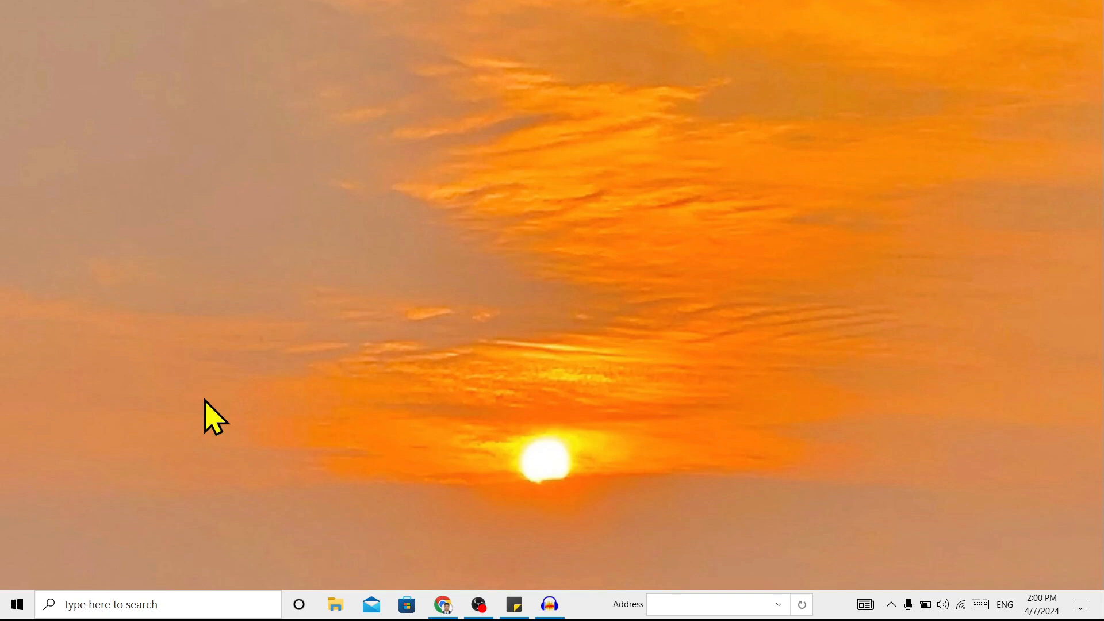
Search the system for 'mouse' so Mouse settings appears as the best match.
left_click(17, 604)
type("mouse")
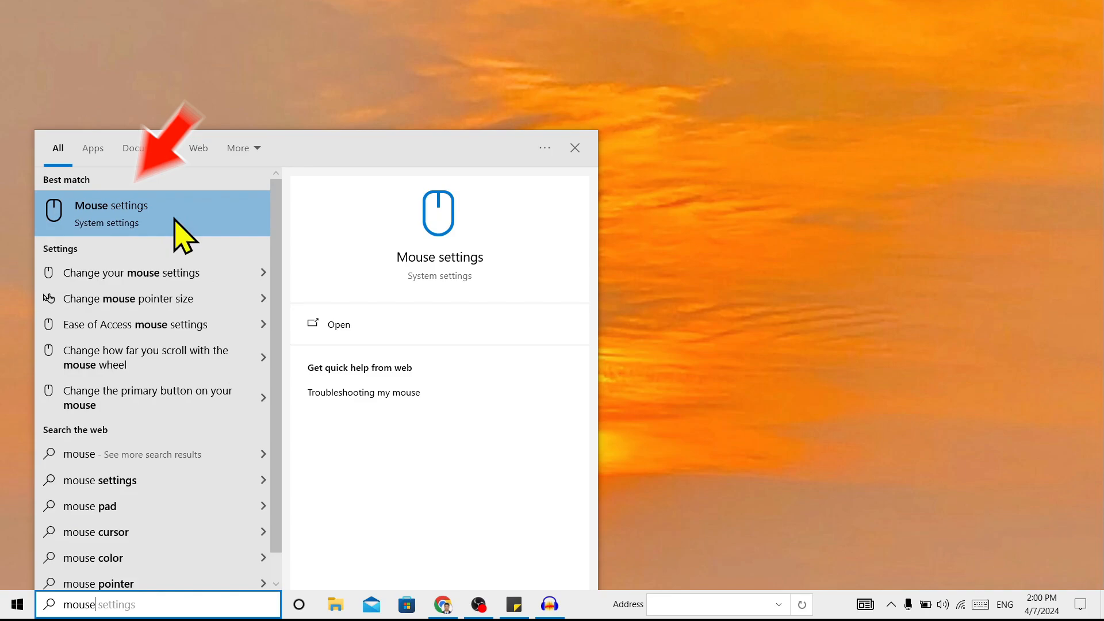
Launch the Mouse settings page from the search results.
left_click(111, 205)
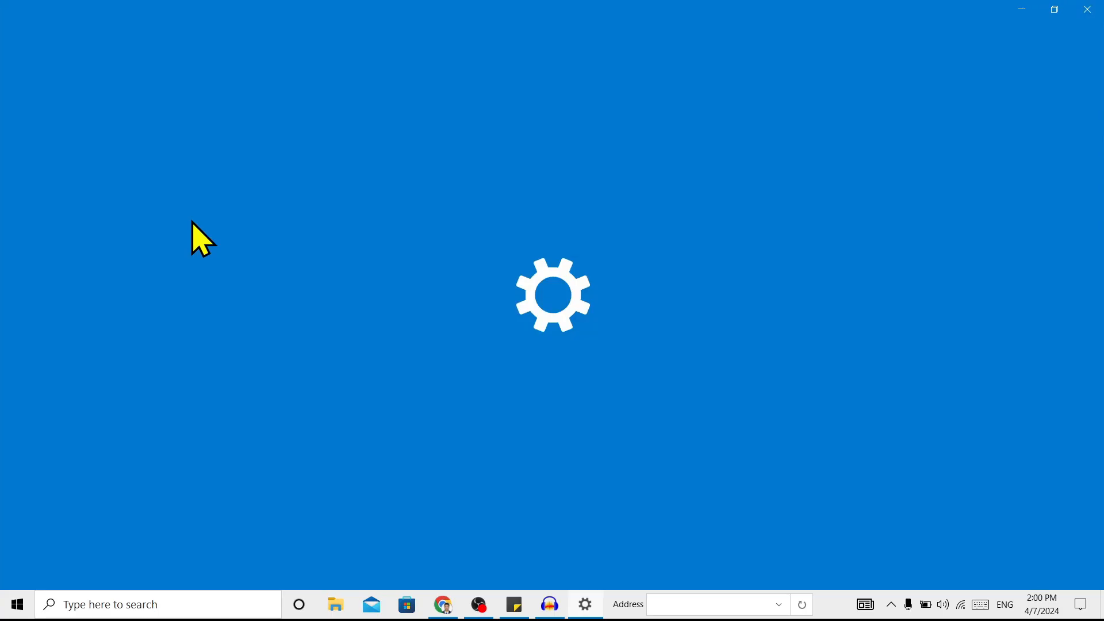
left_click(585, 604)
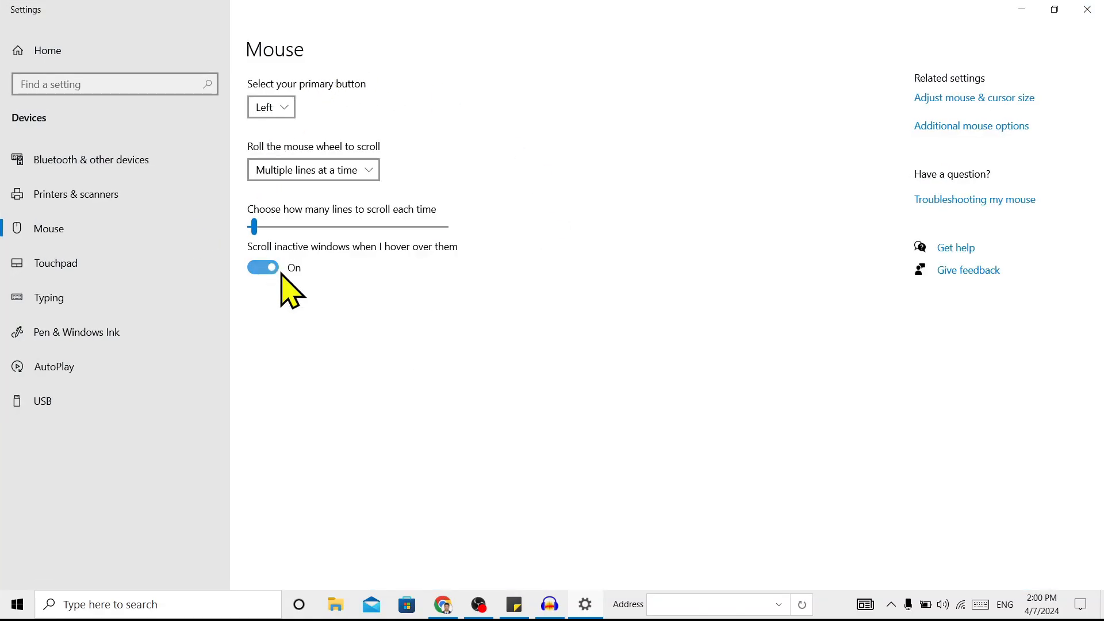
mouse_move(365, 70)
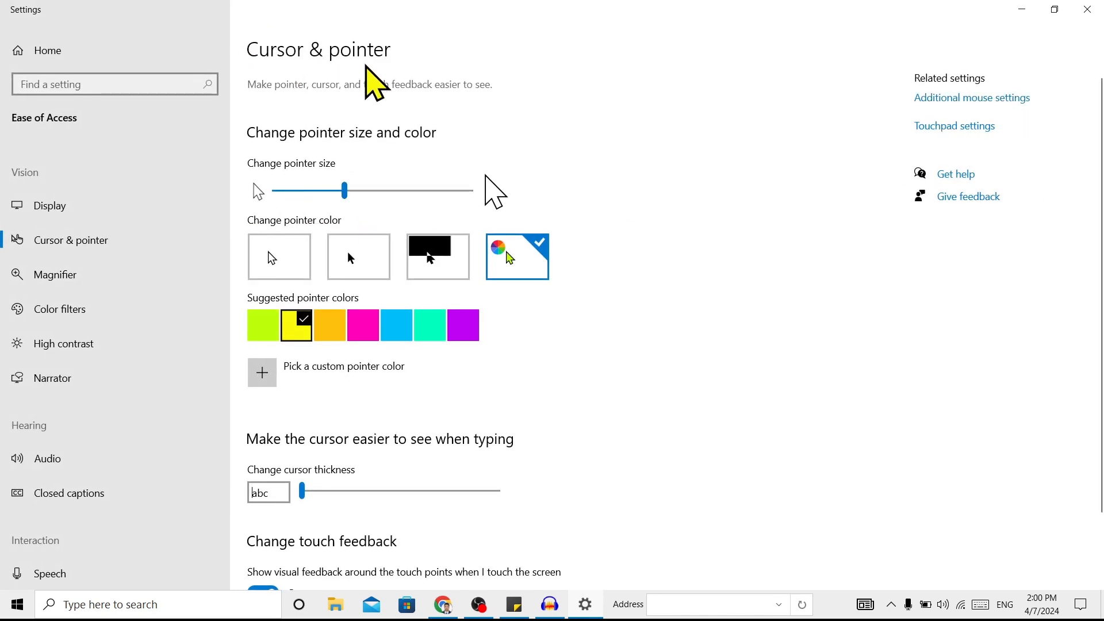
mouse_move(250, 186)
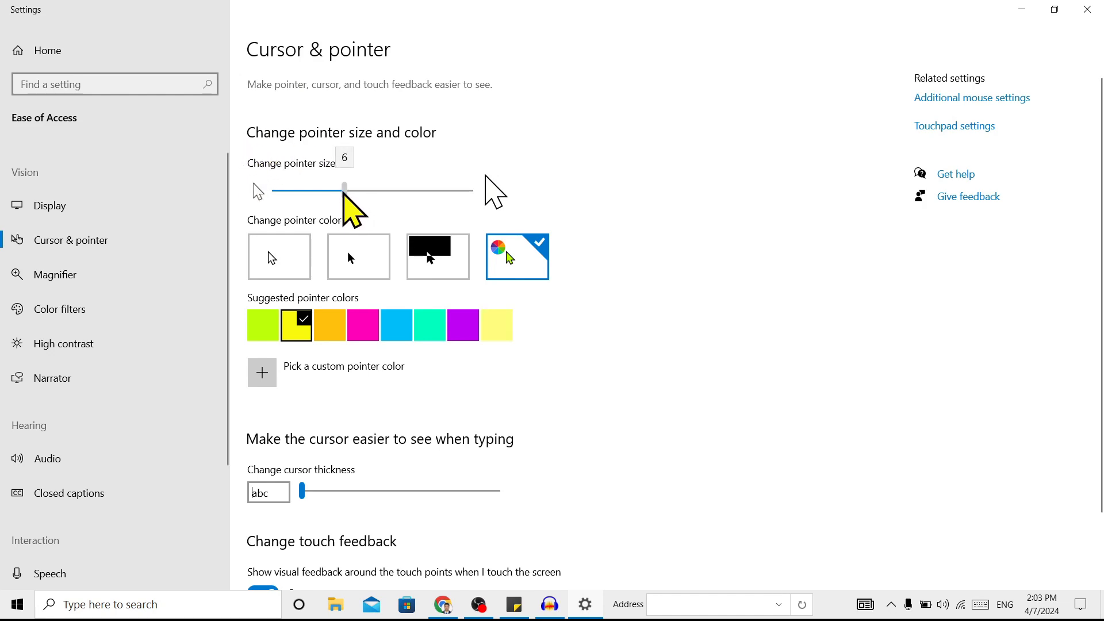
Try pointer sizes 13 and 5 on the slider, then settle the pointer size at 6.
left_click_drag(344, 188, 442, 189)
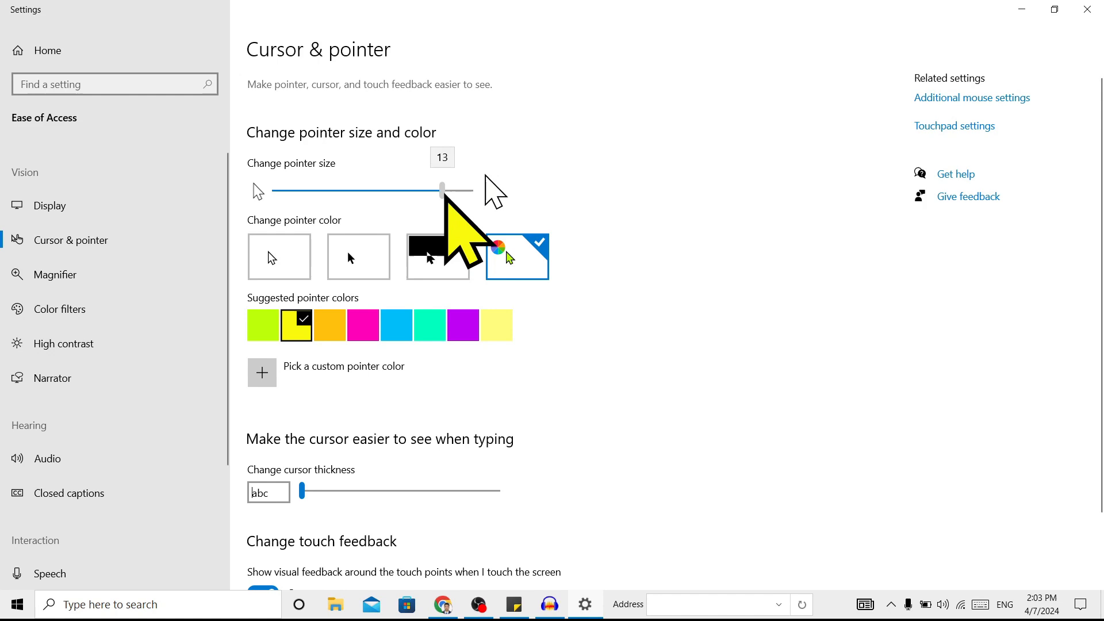
left_click_drag(442, 190, 331, 189)
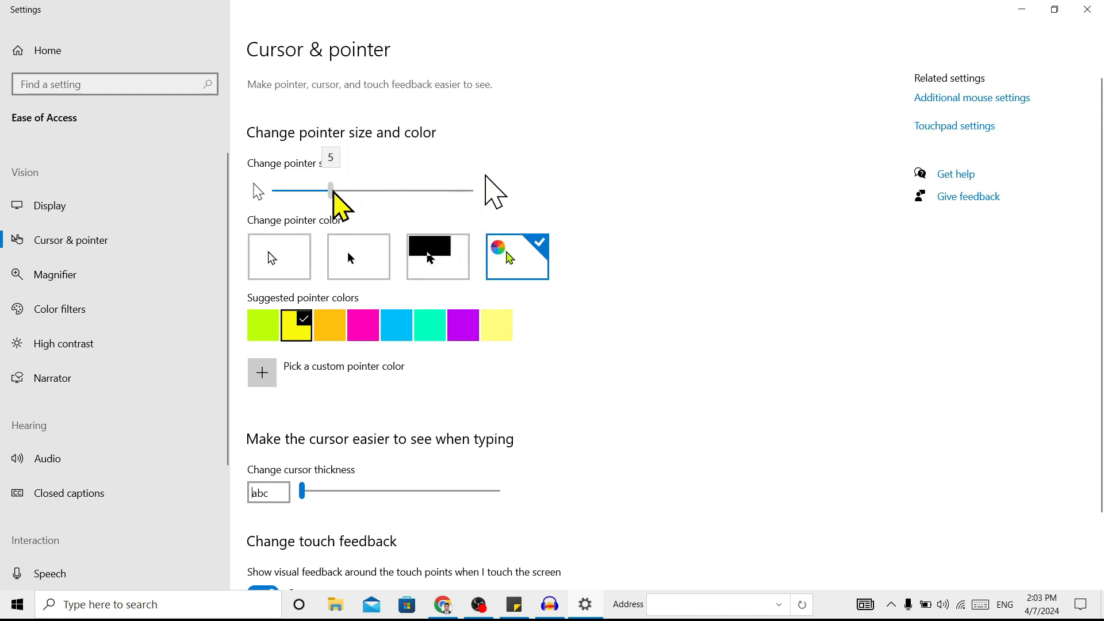
left_click_drag(331, 190, 344, 190)
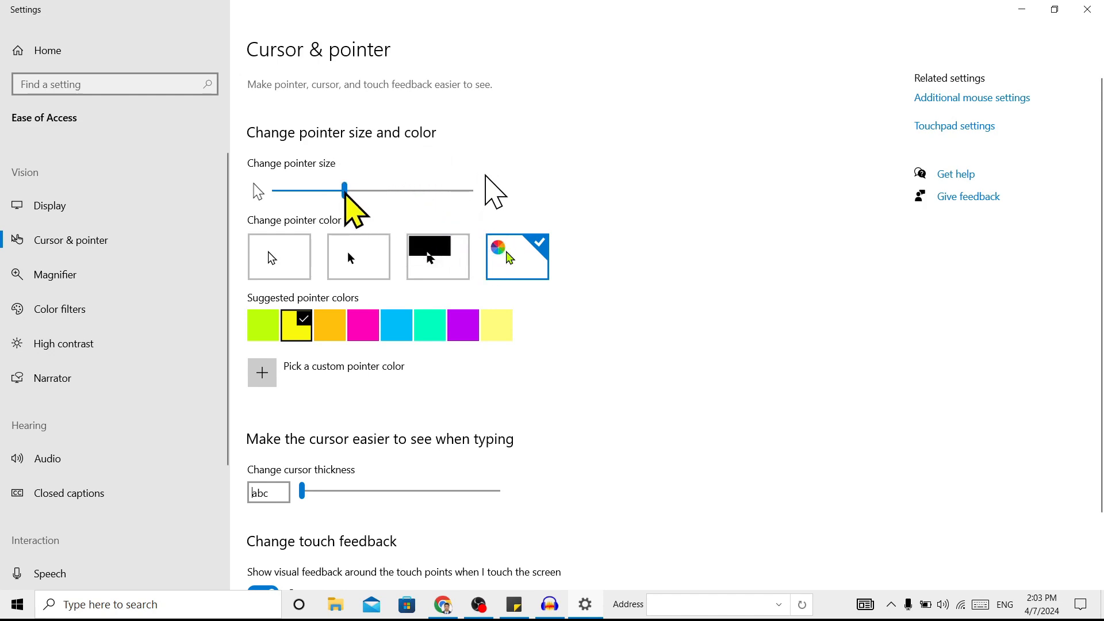
mouse_move(342, 232)
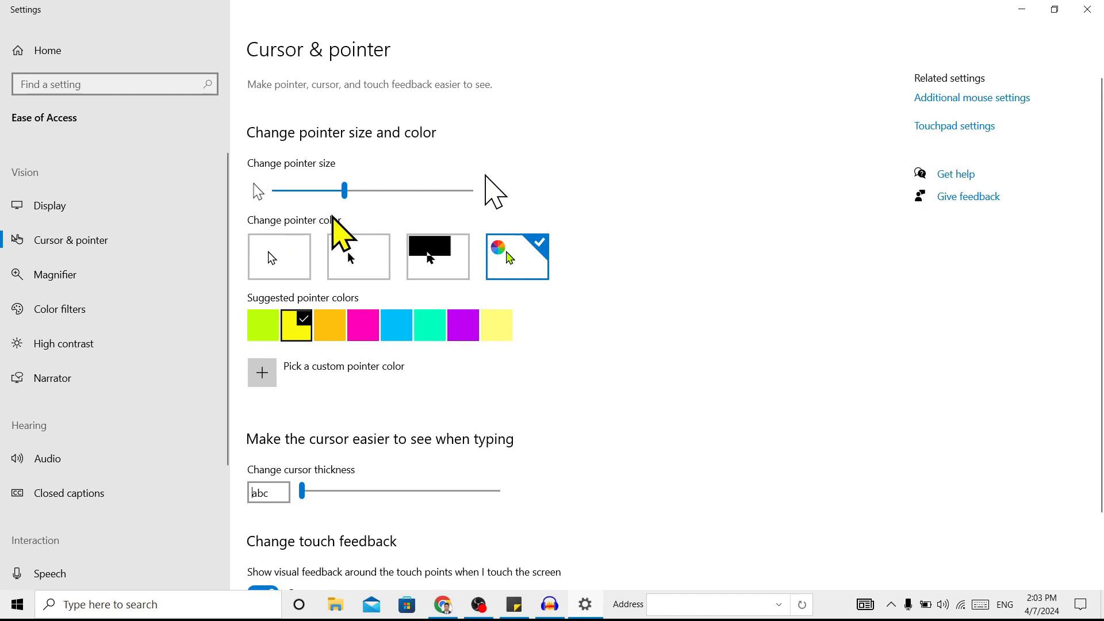
scroll("down", 3)
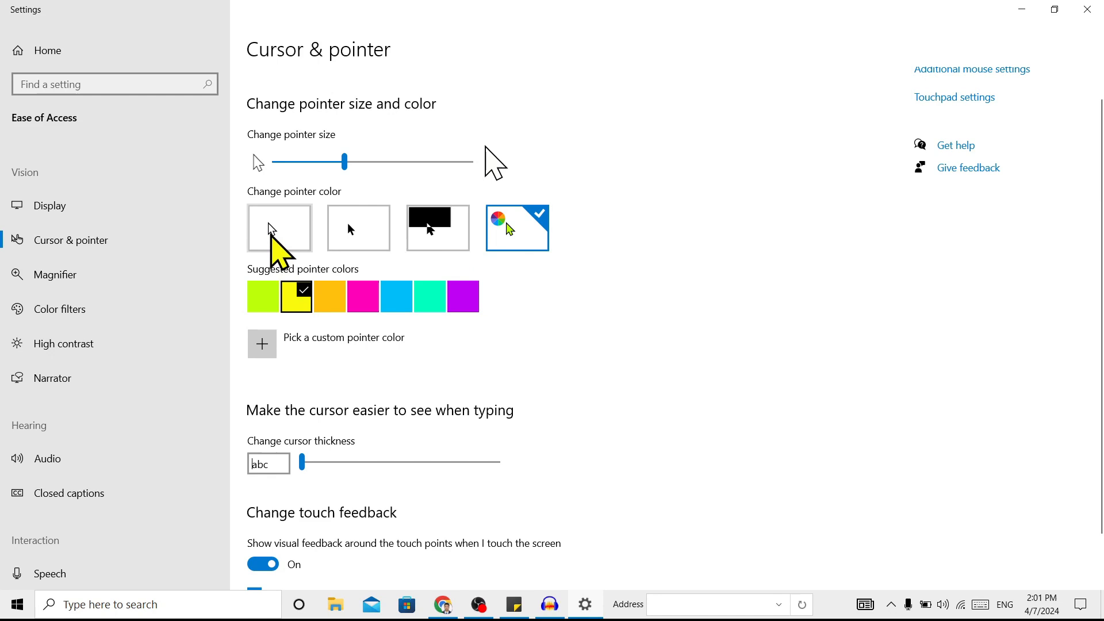
left_click(279, 227)
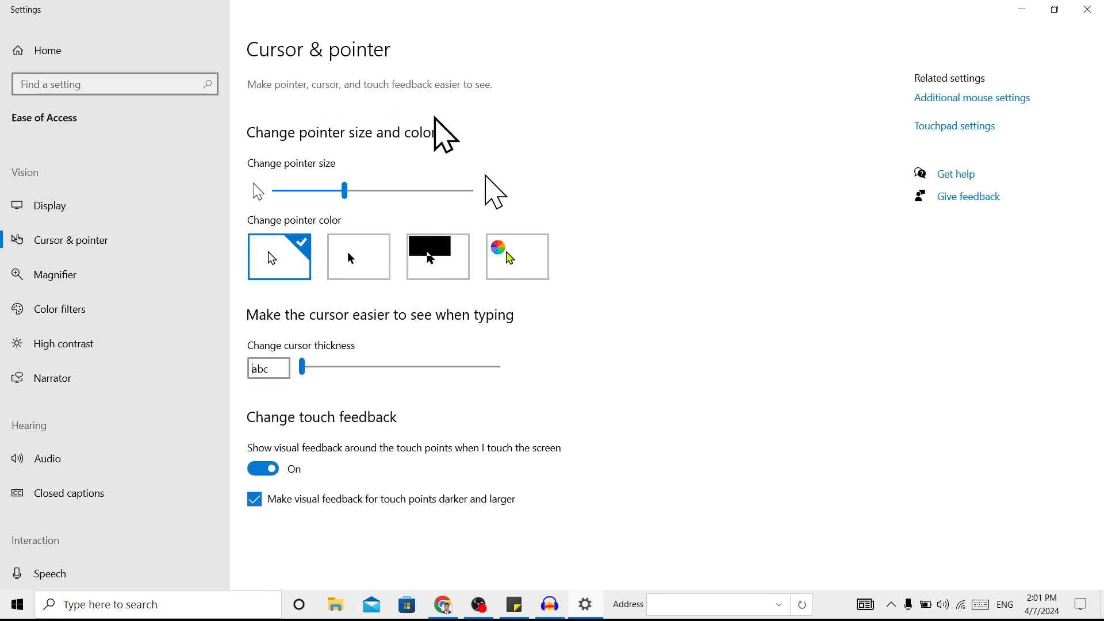
mouse_move(172, 173)
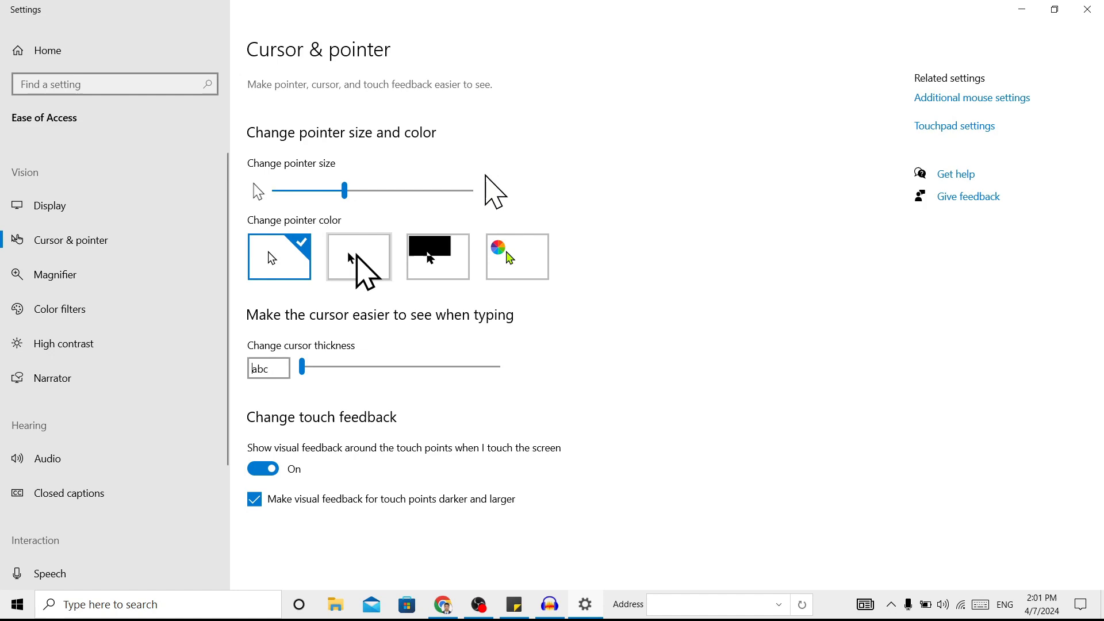
left_click(357, 257)
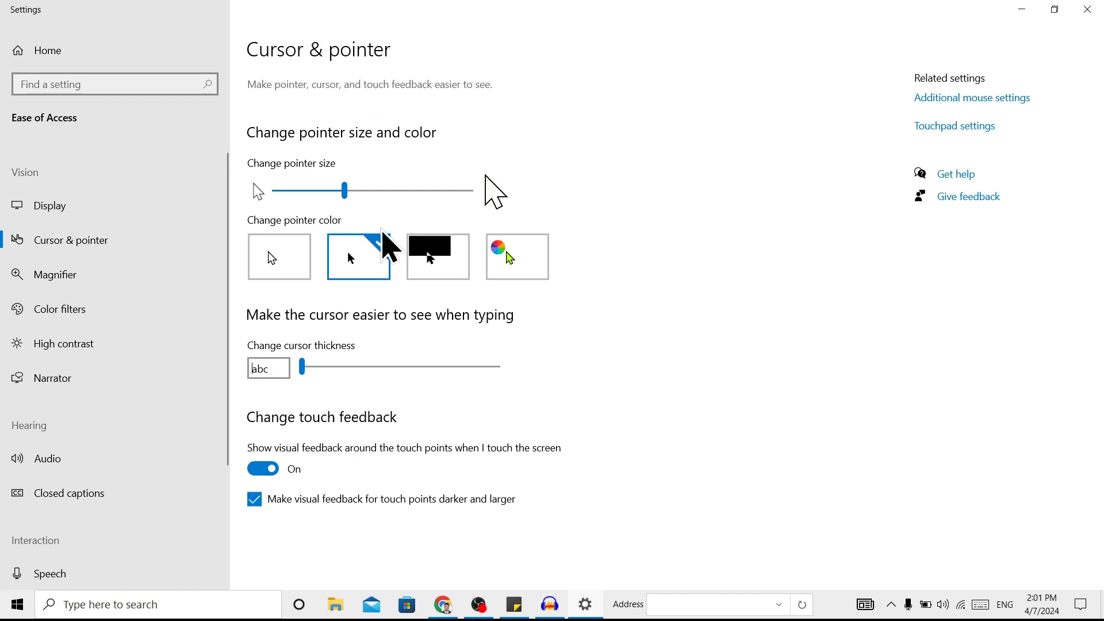
left_click(437, 256)
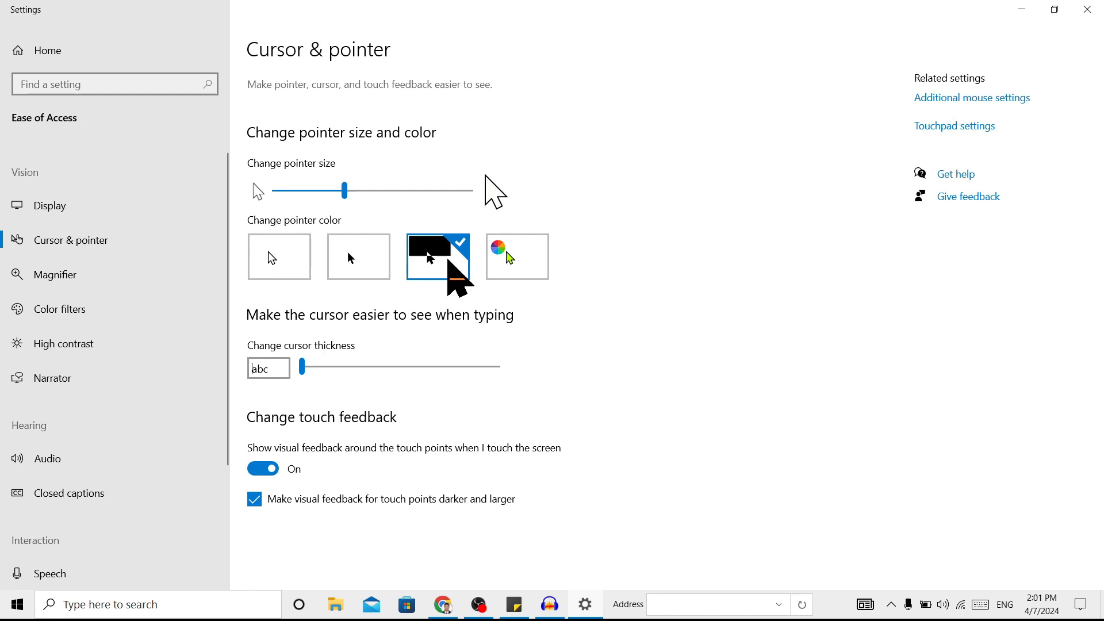
left_click(516, 255)
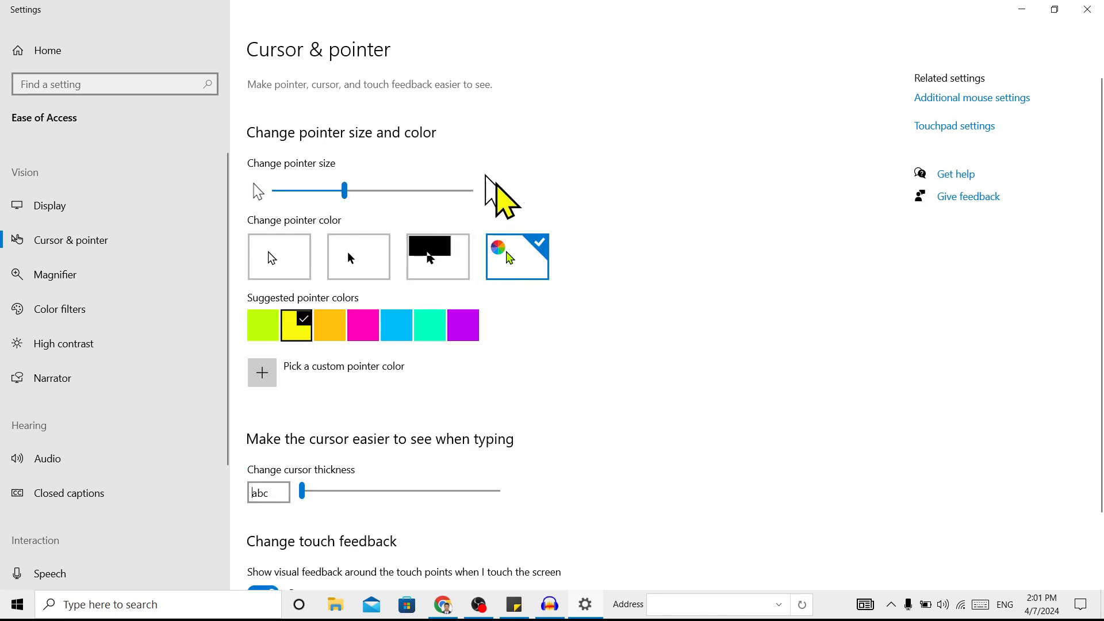
mouse_move(521, 282)
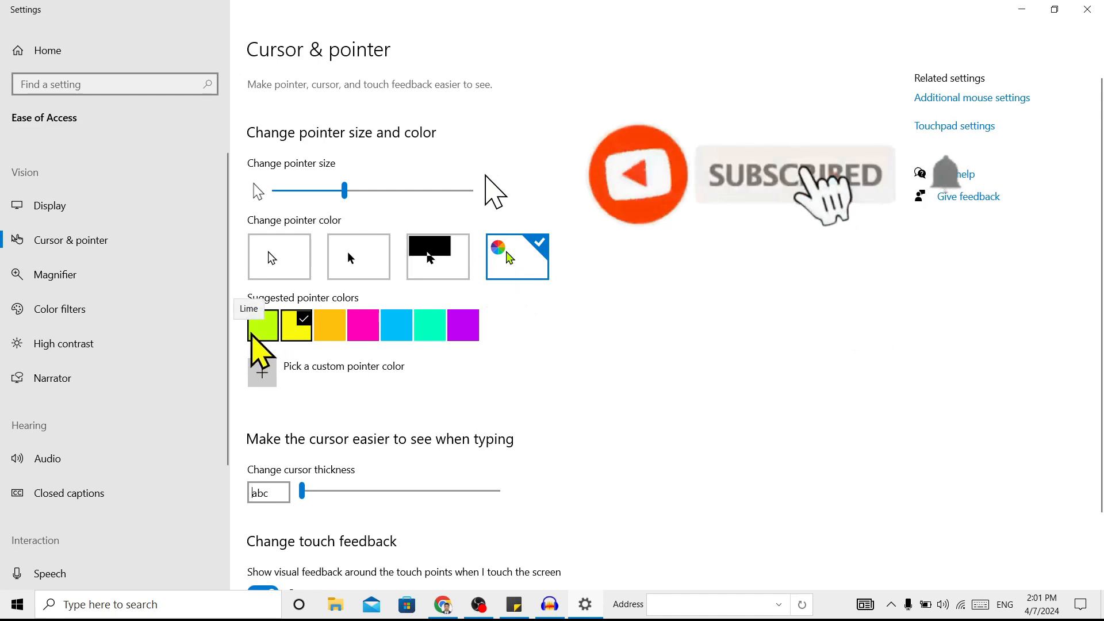
Apply a suggested pointer colour swatch in place of the current one.
left_click(262, 324)
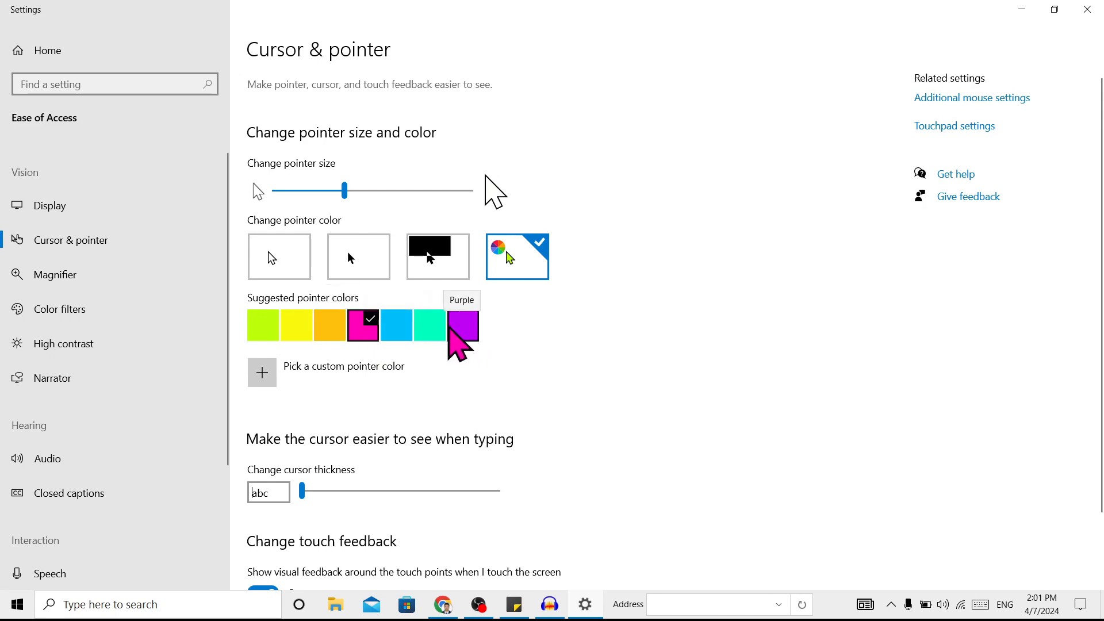
mouse_move(441, 356)
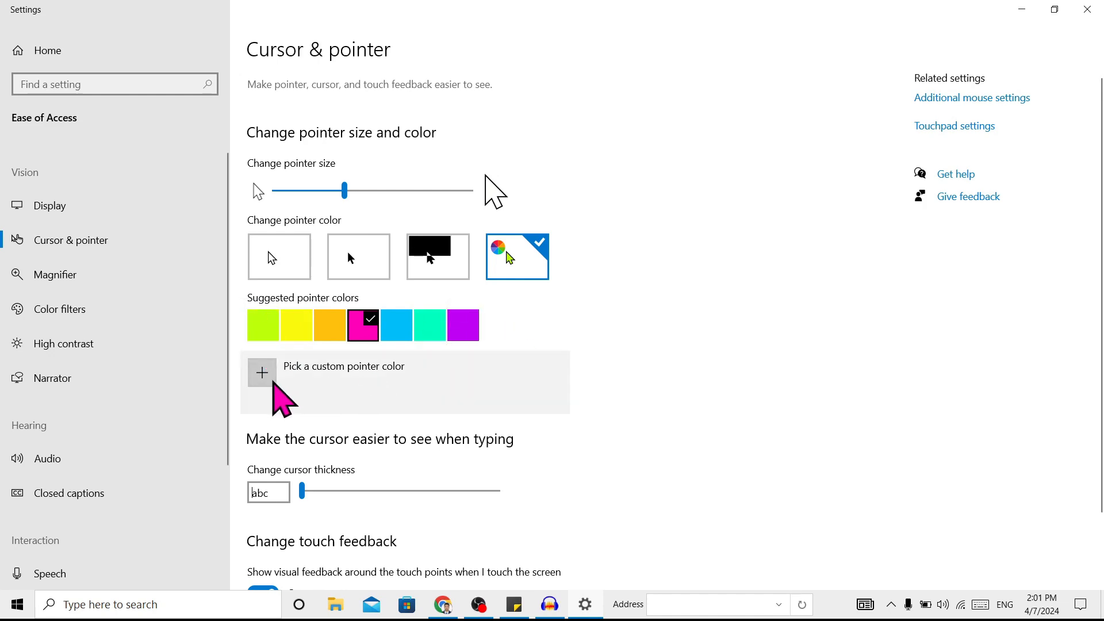
Add a light yellow custom pointer colour, then select the standard suggested yellow.
left_click(261, 373)
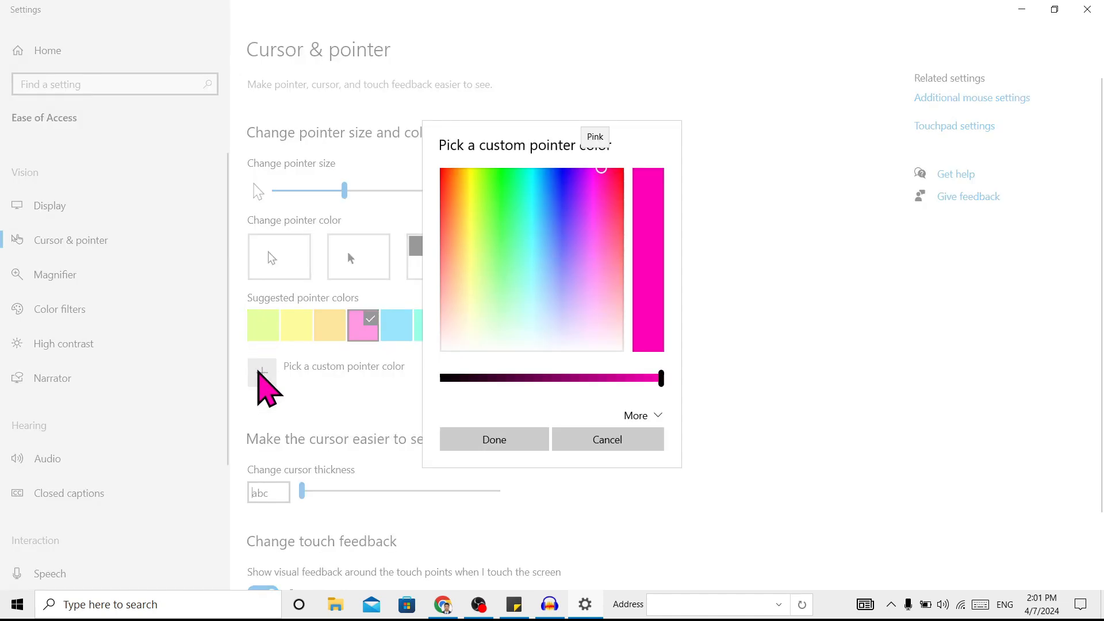
mouse_move(485, 274)
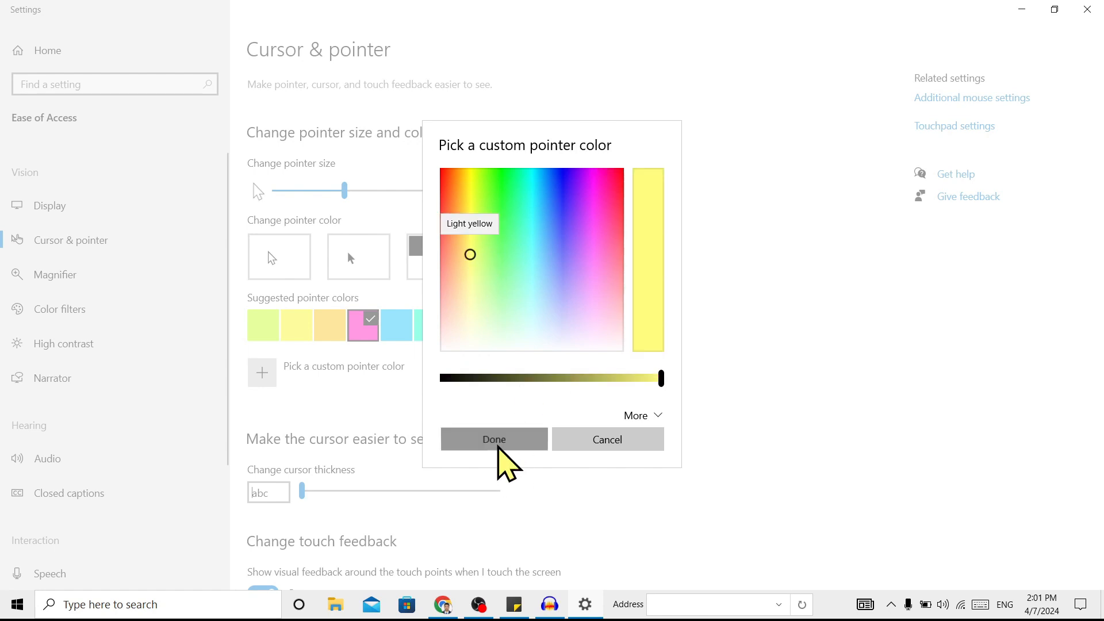
left_click(494, 438)
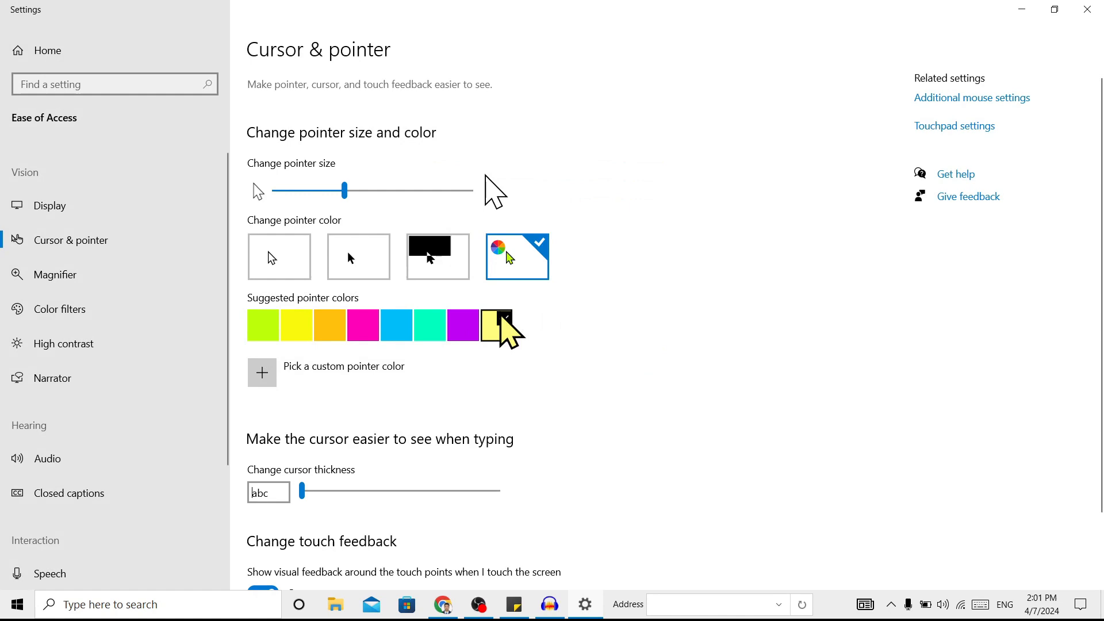
left_click(495, 325)
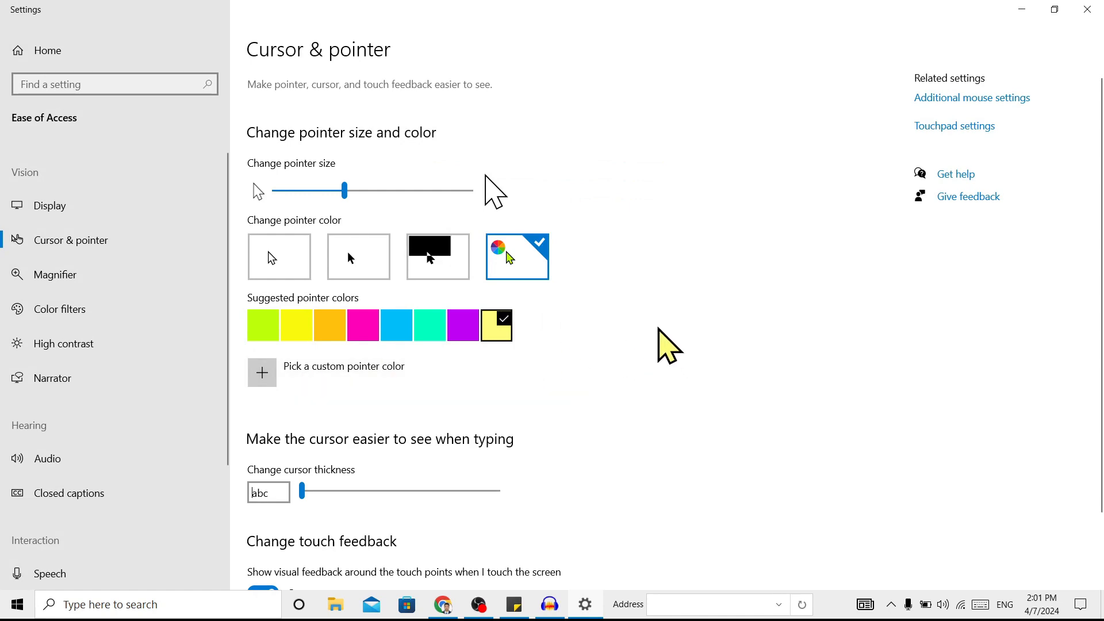
left_click(295, 324)
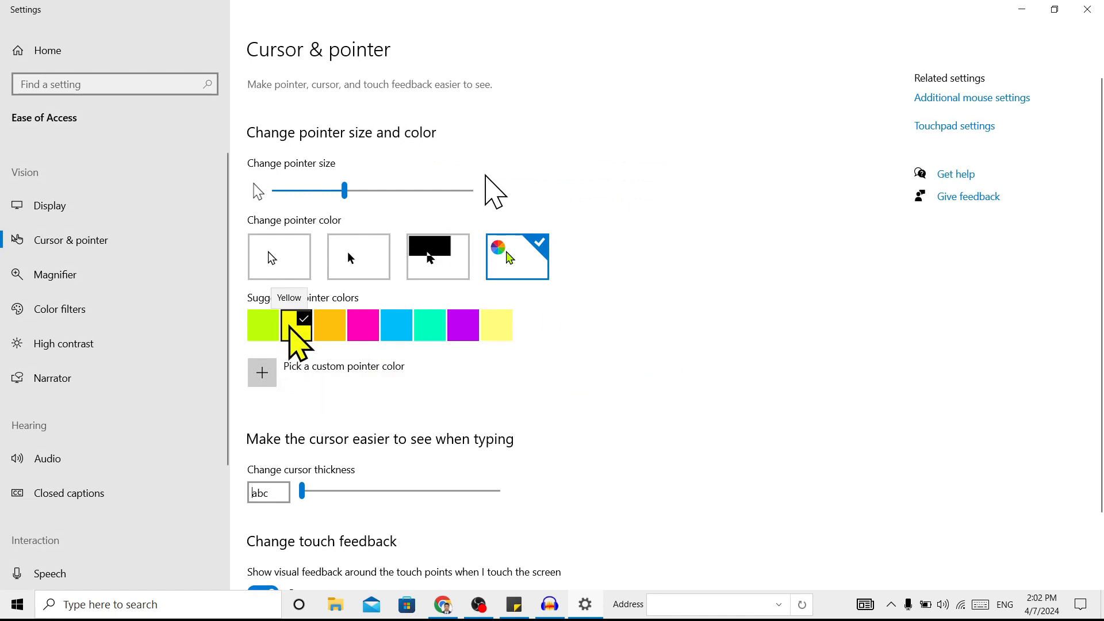
scroll("down", 3)
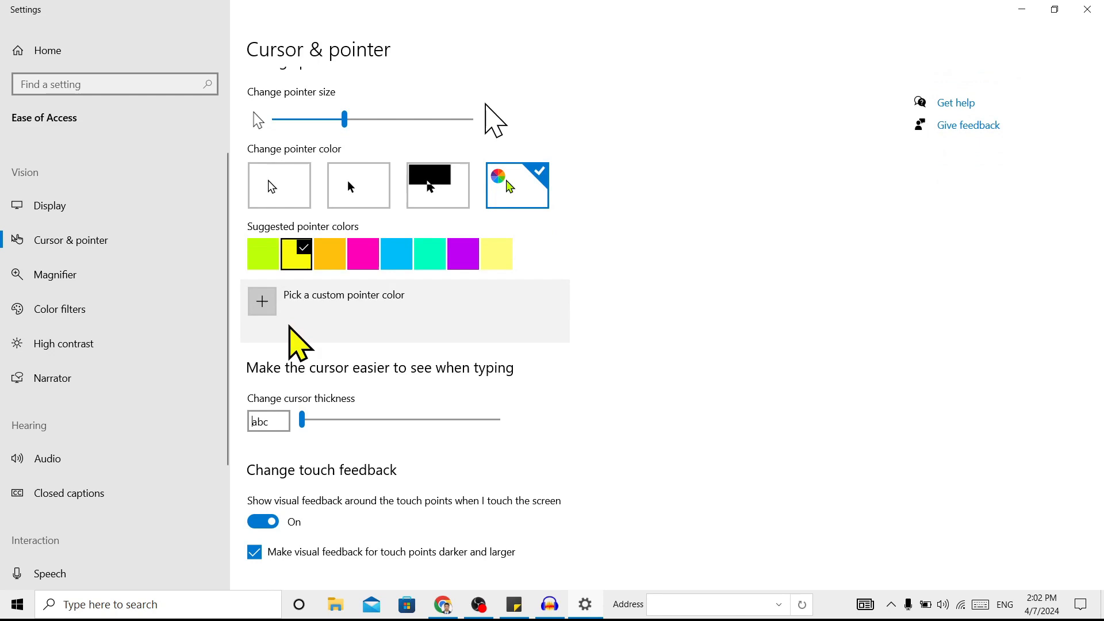
scroll("down", 3)
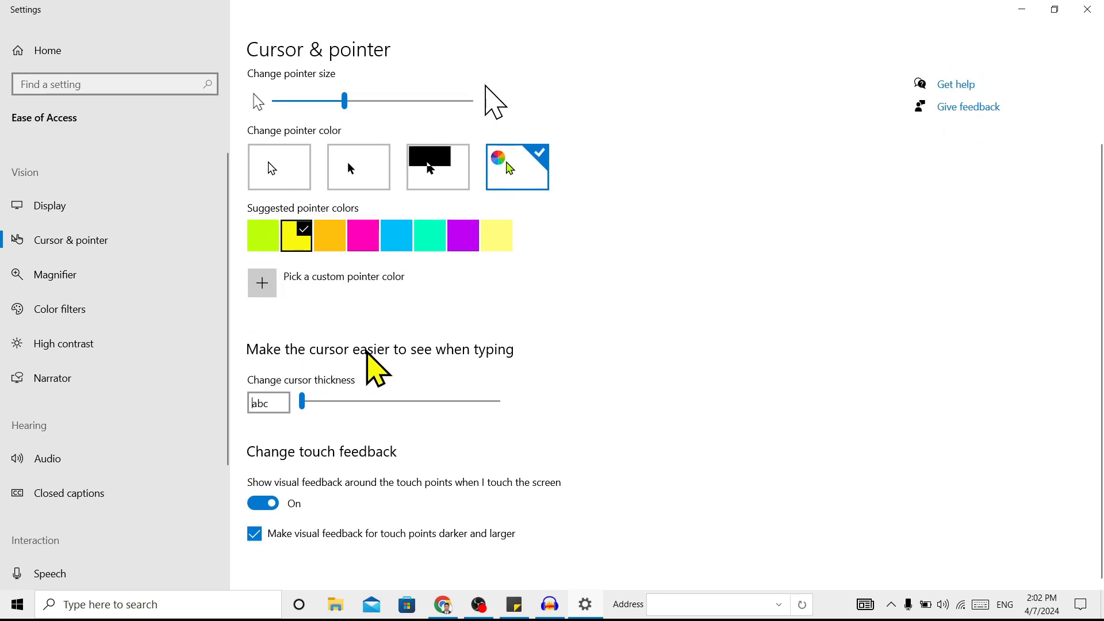
mouse_move(500, 369)
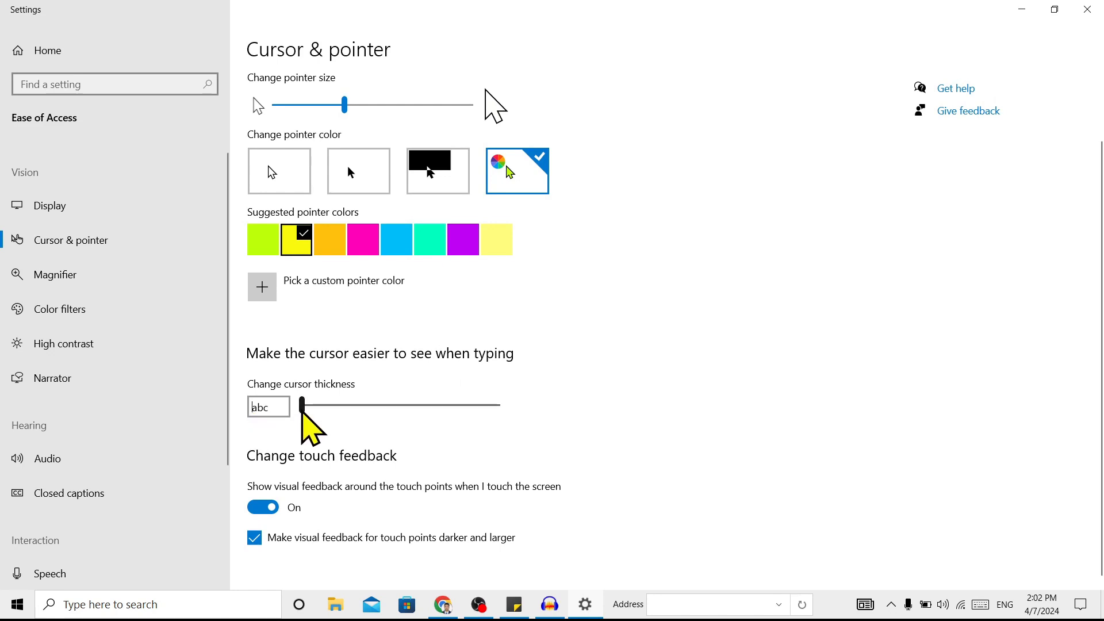
left_click_drag(300, 405, 372, 405)
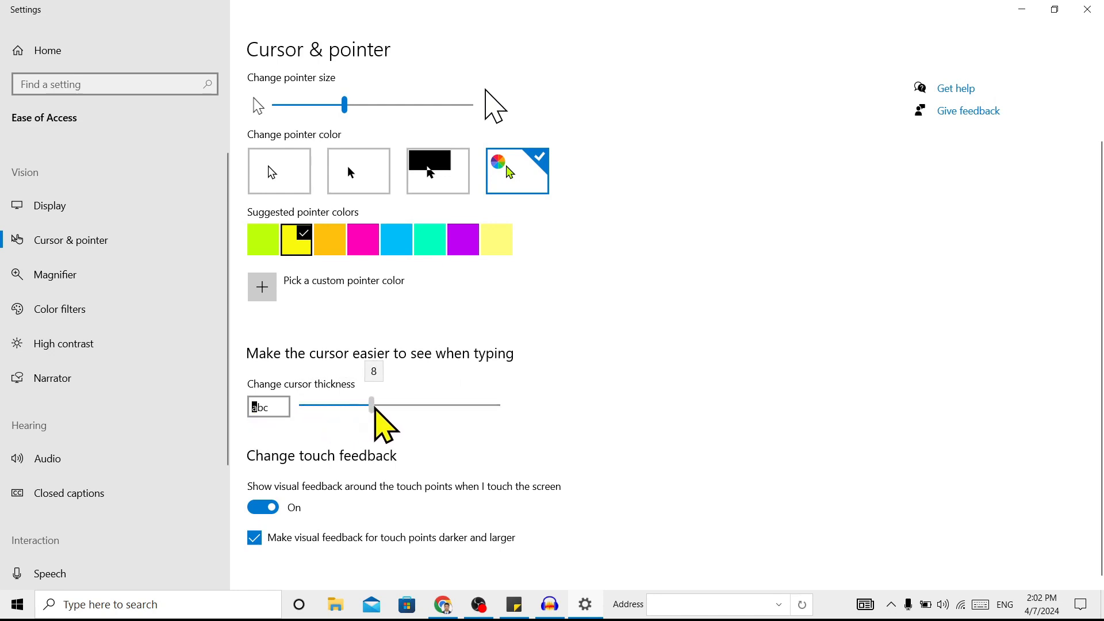
left_click_drag(372, 405, 318, 405)
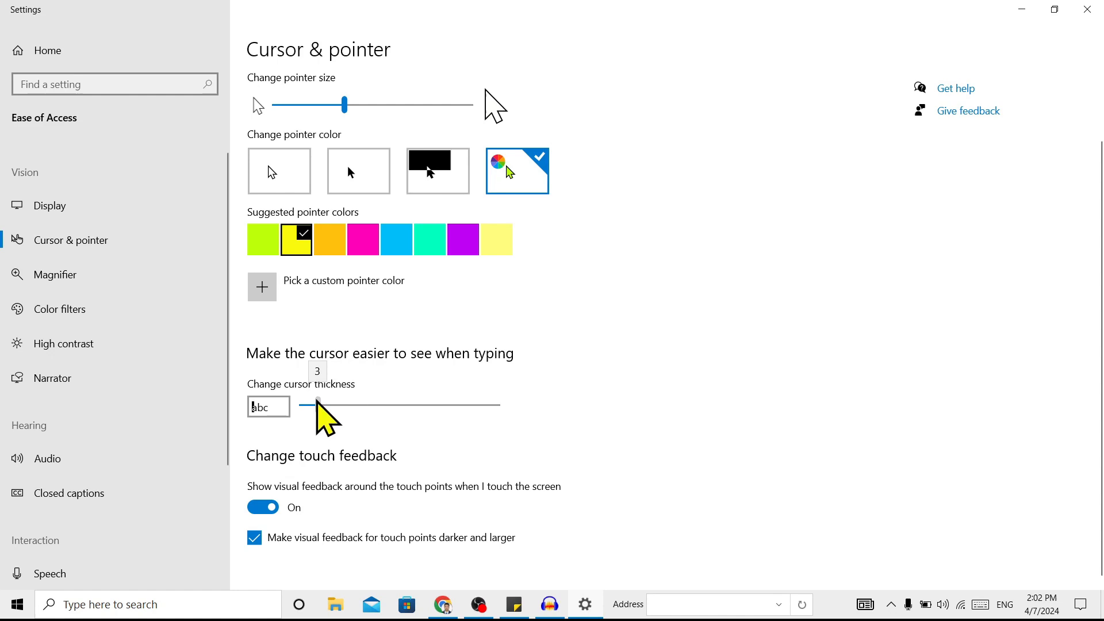
left_click_drag(317, 405, 434, 405)
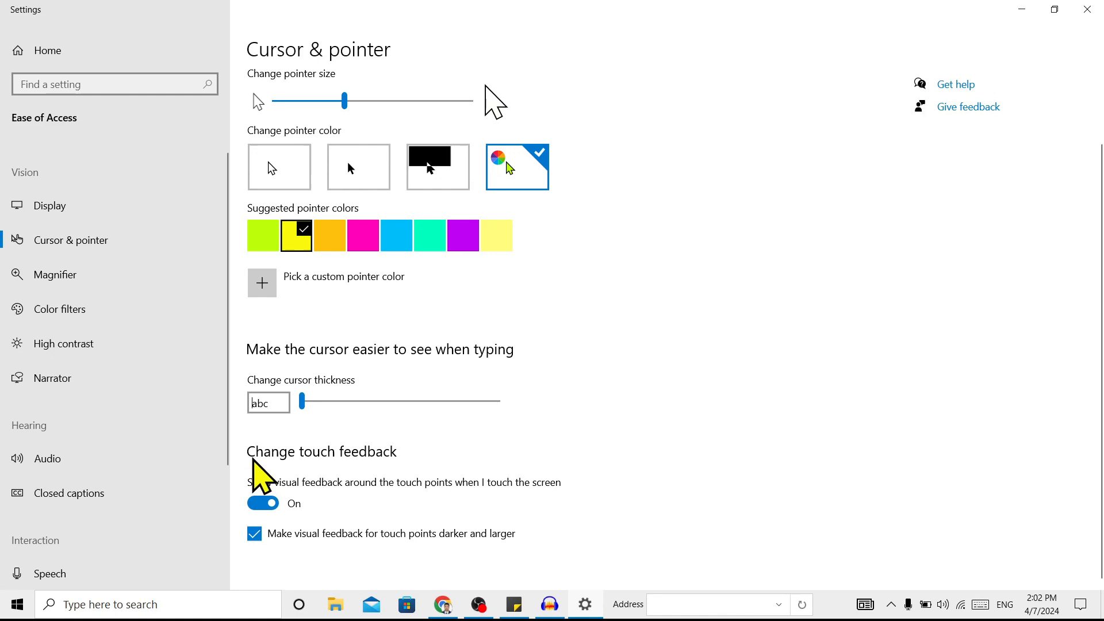
mouse_move(414, 480)
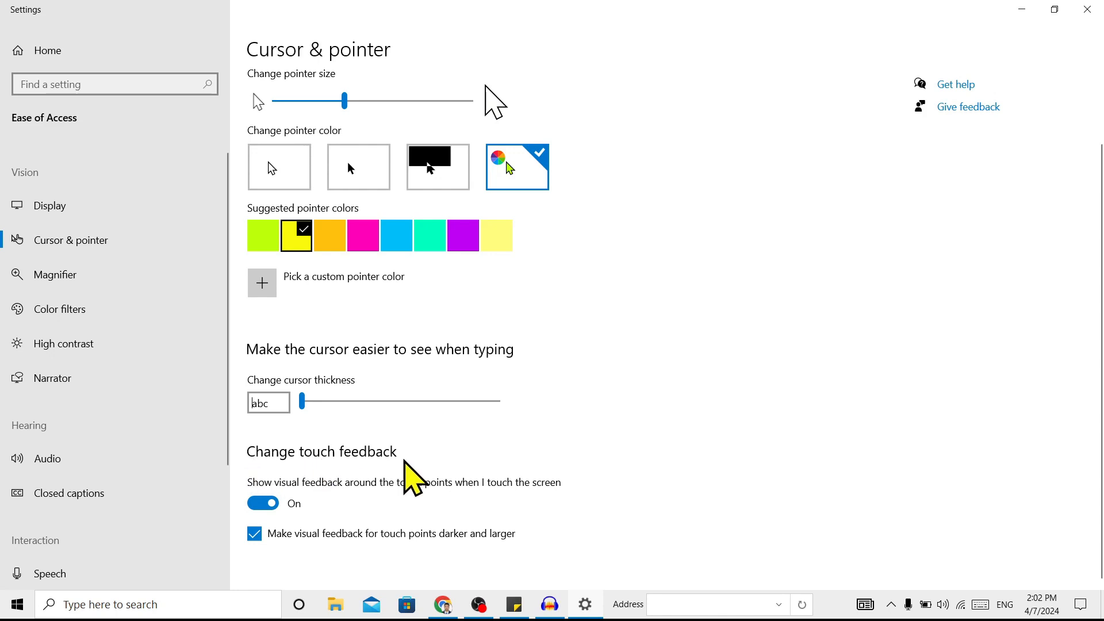
Turn off darker, larger visual feedback for touch points while keeping touch feedback on.
left_click(263, 503)
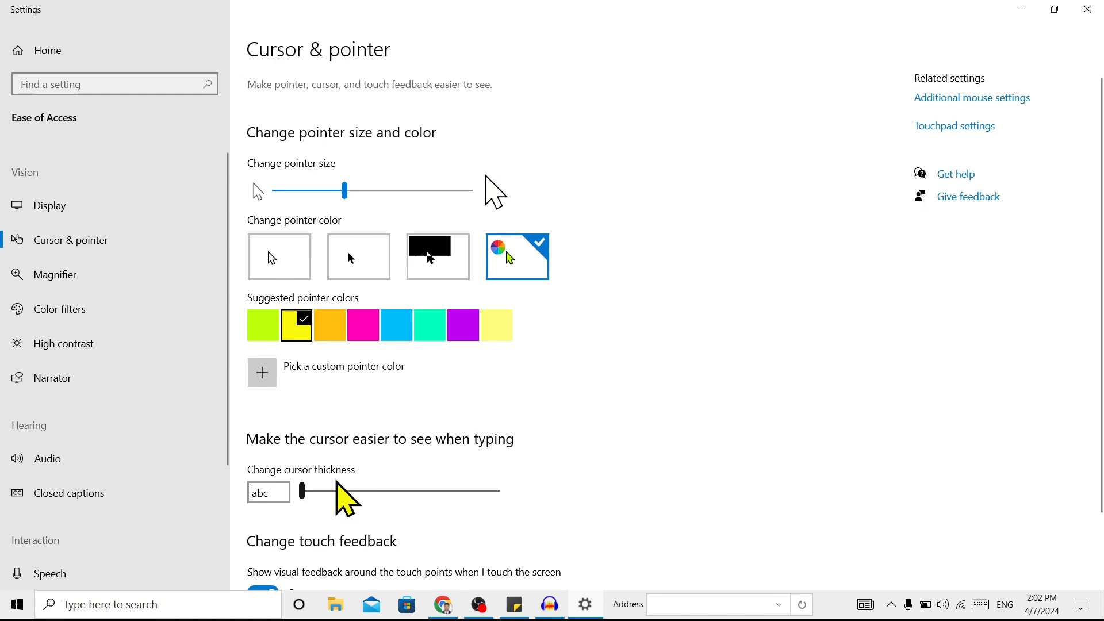
scroll("down", 3)
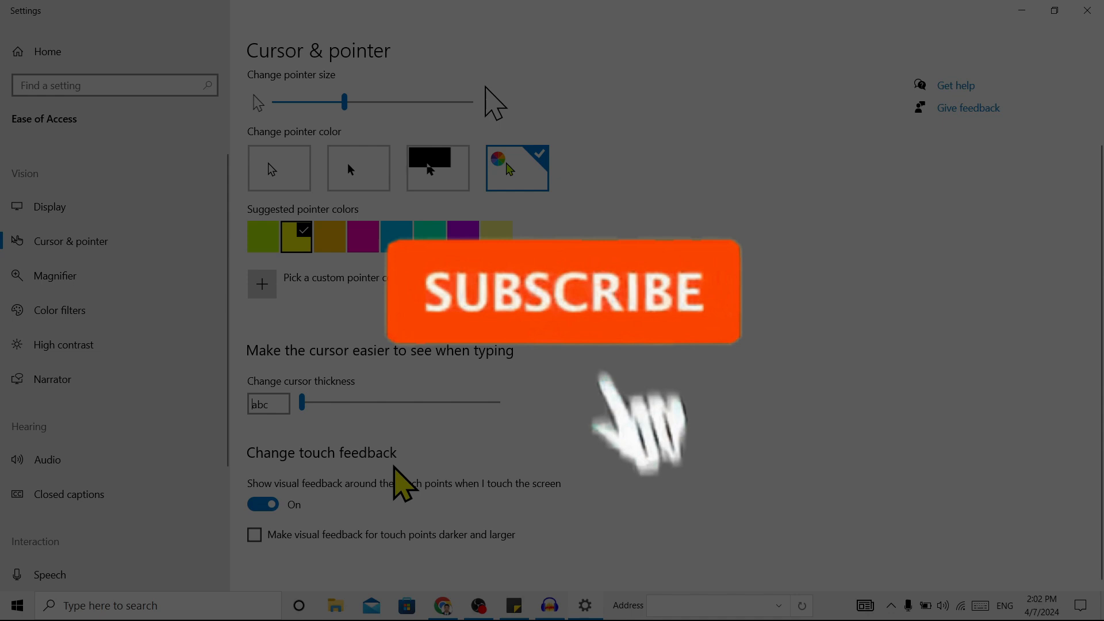
mouse_move(345, 557)
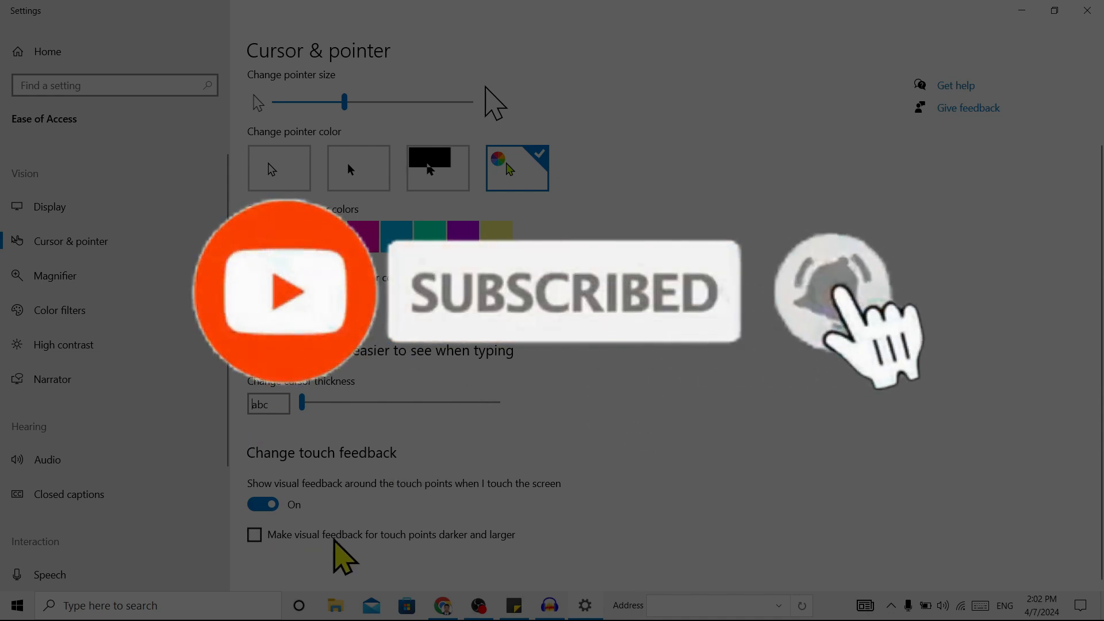